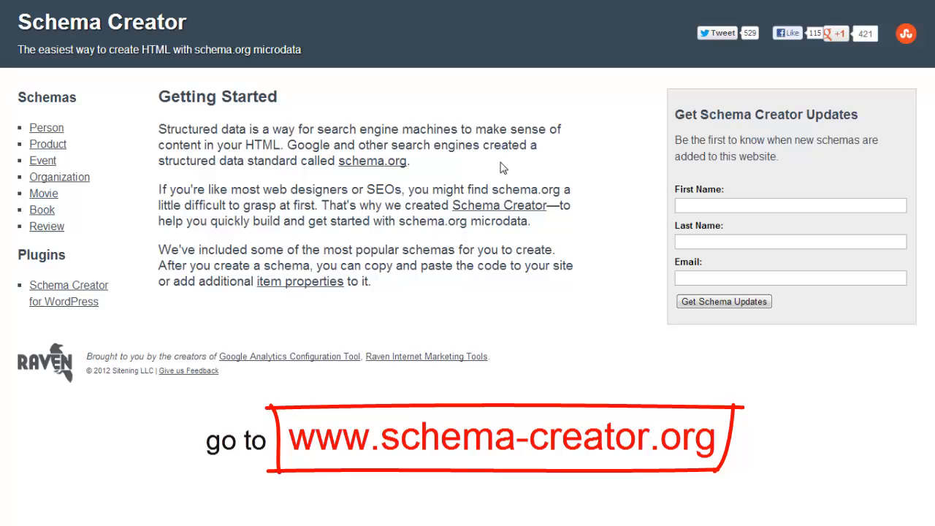
mouse_move(486, 219)
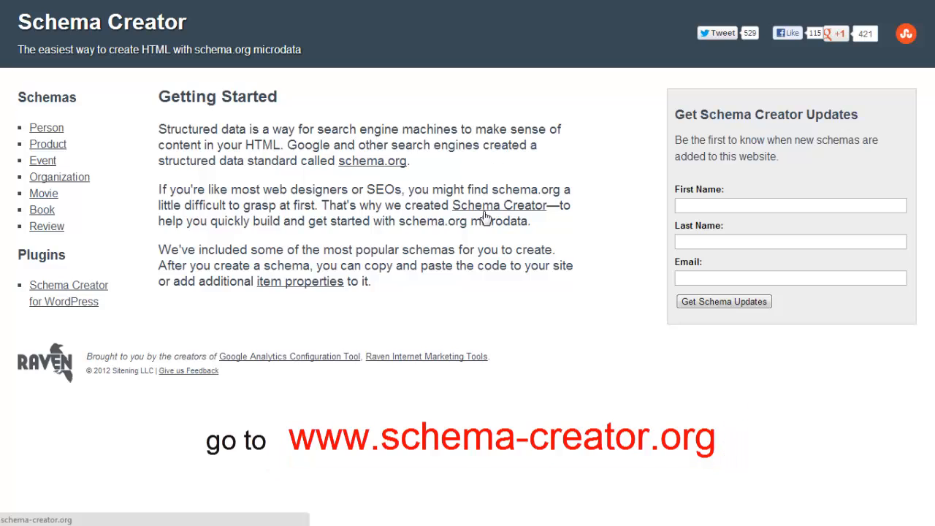
mouse_move(65, 126)
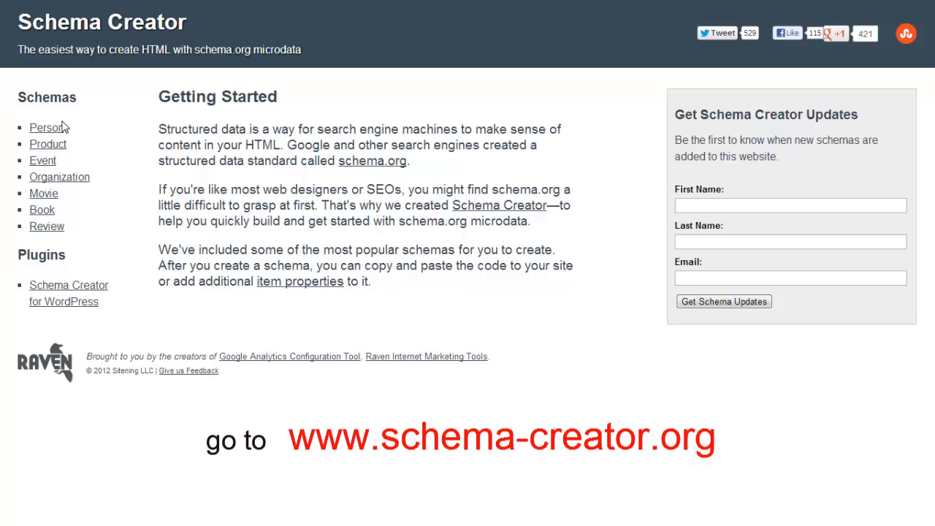
mouse_move(99, 136)
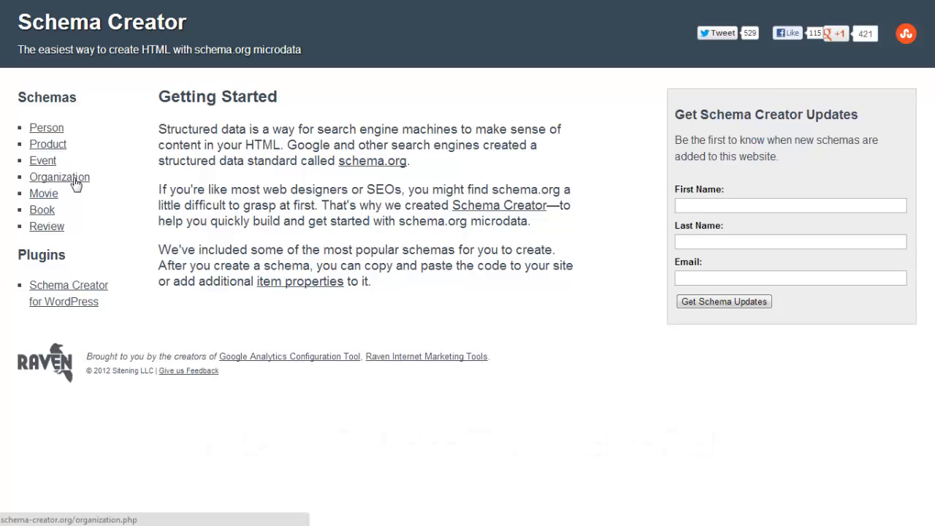
Select the Organization schema and bring its creator form with type choices into view
left_click(59, 176)
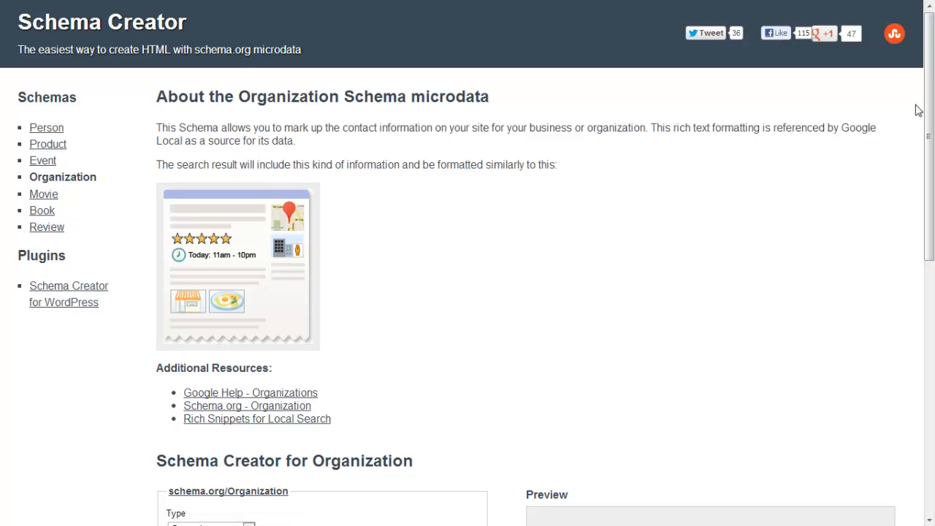
scroll("down", 3)
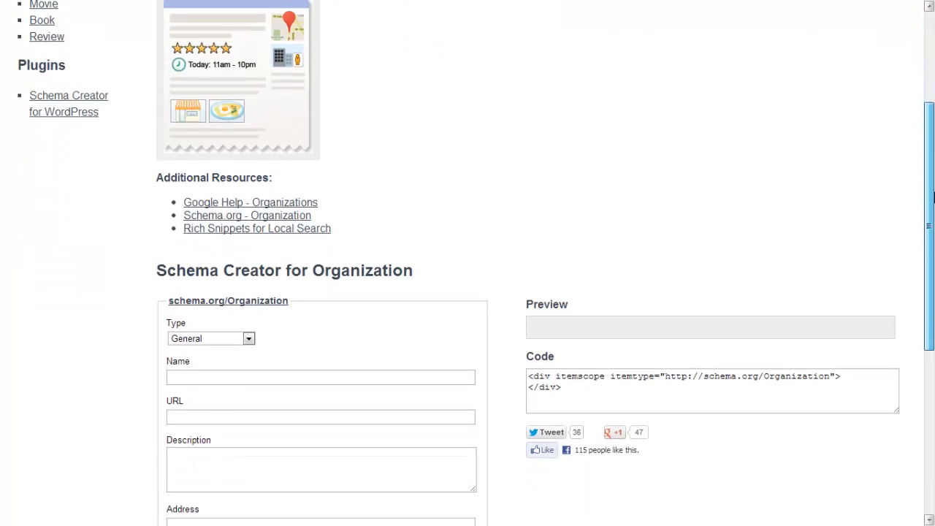
scroll("down", 3)
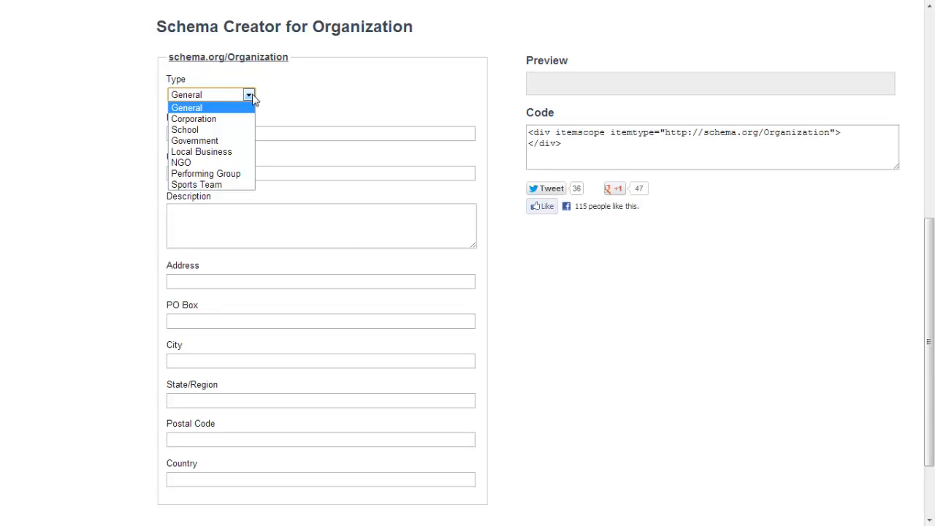
mouse_move(194, 141)
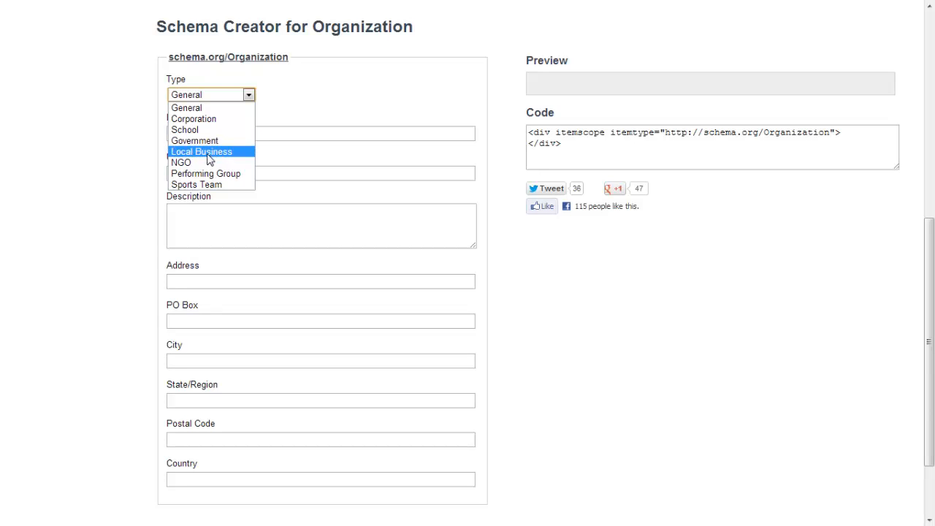
Choose Local Business type and fill the name A to Z Net Ventures, LLC via autocomplete
left_click(202, 150)
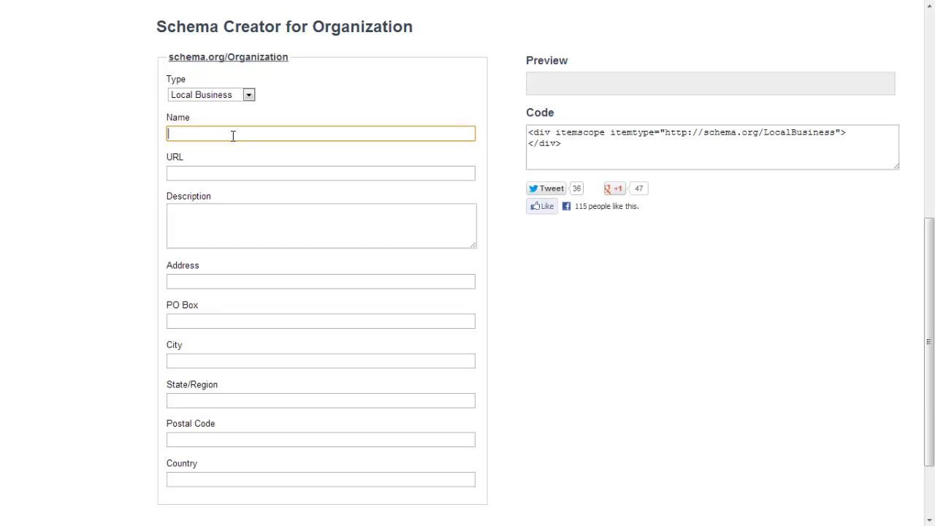
type("A")
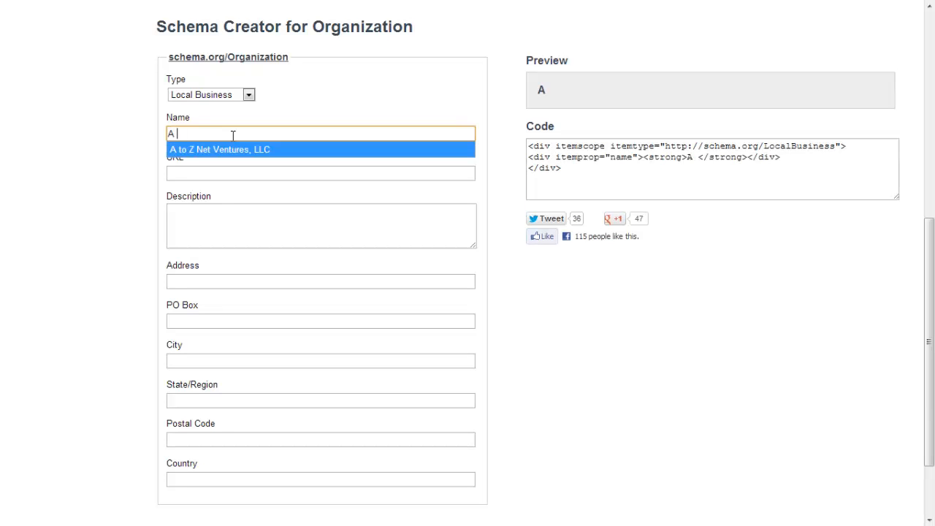
left_click(219, 149)
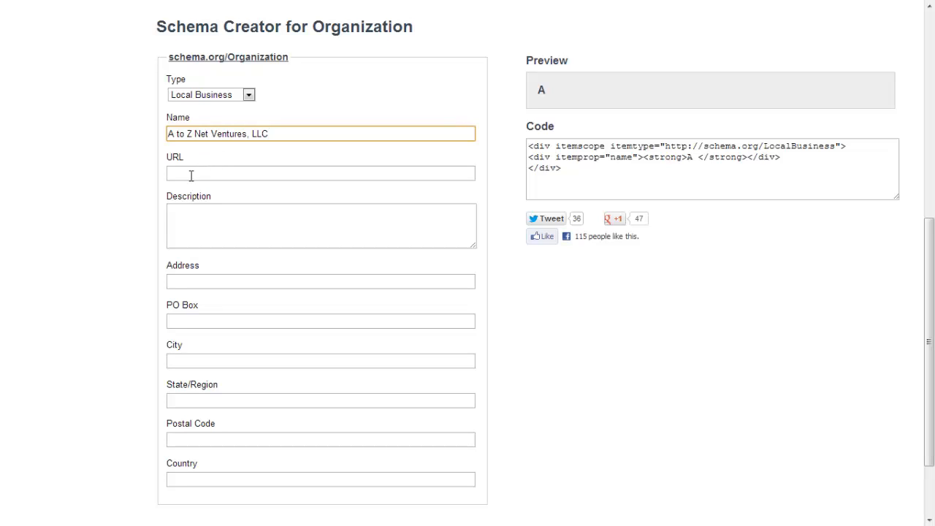
left_click(320, 173)
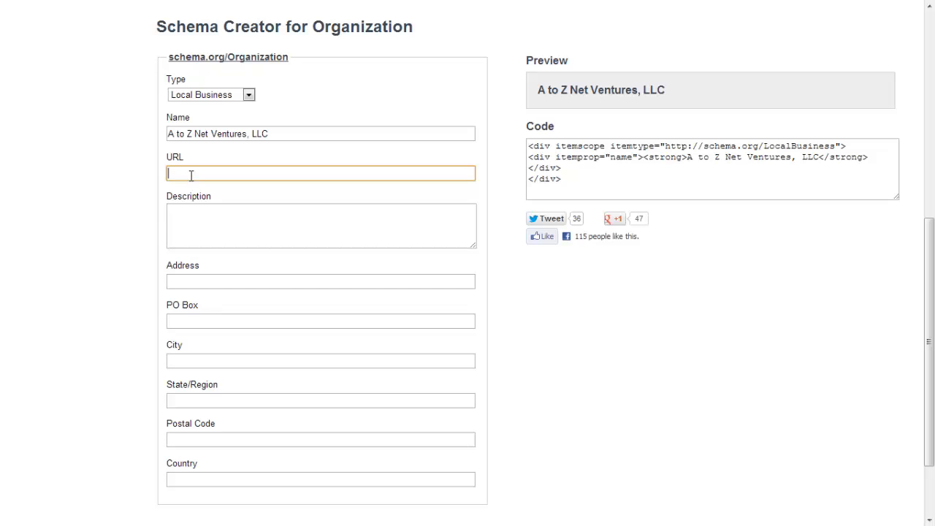
type("ht")
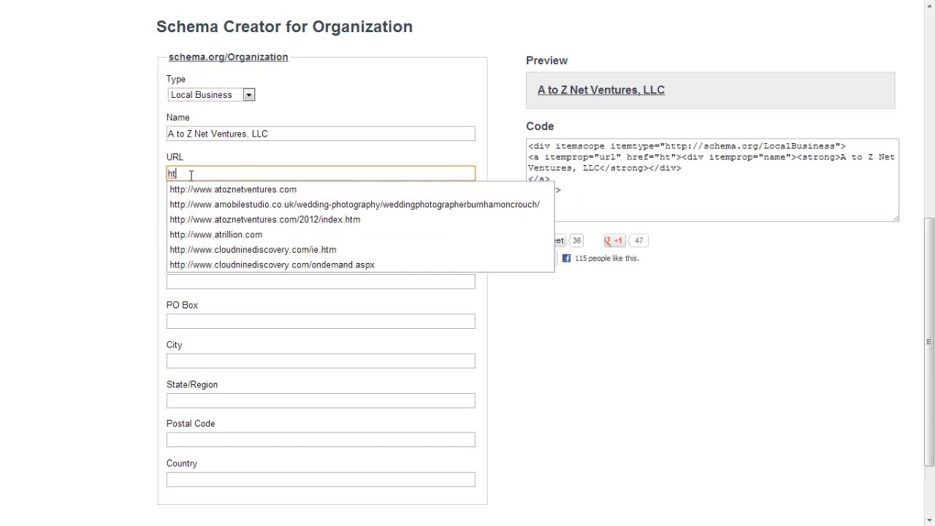
left_click(234, 190)
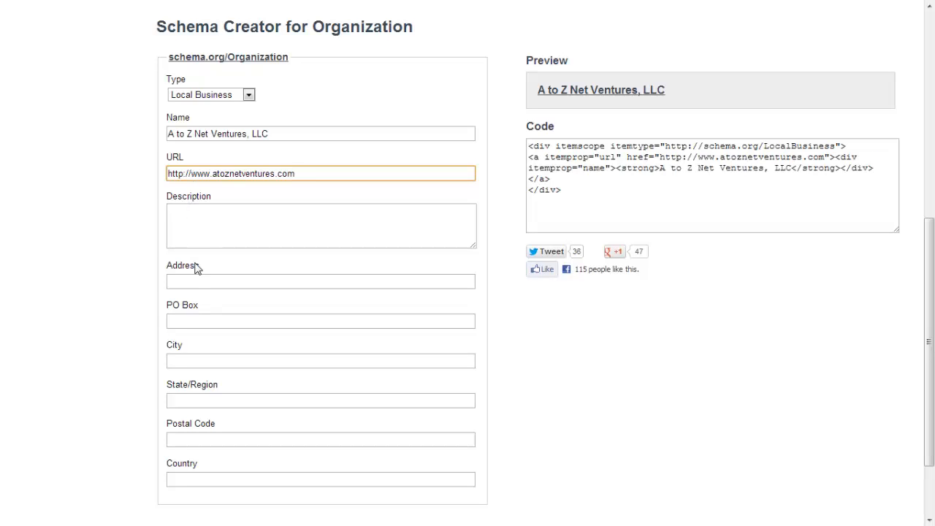
mouse_move(626, 139)
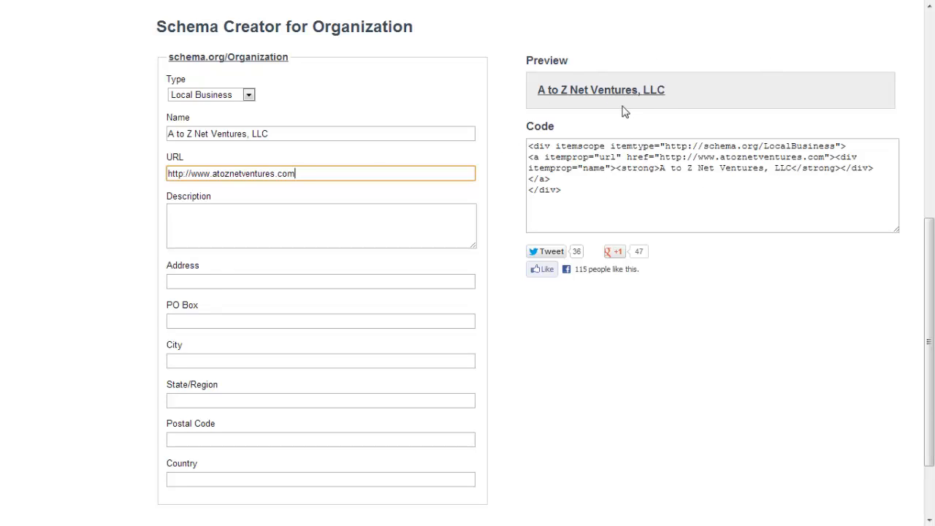
mouse_move(577, 87)
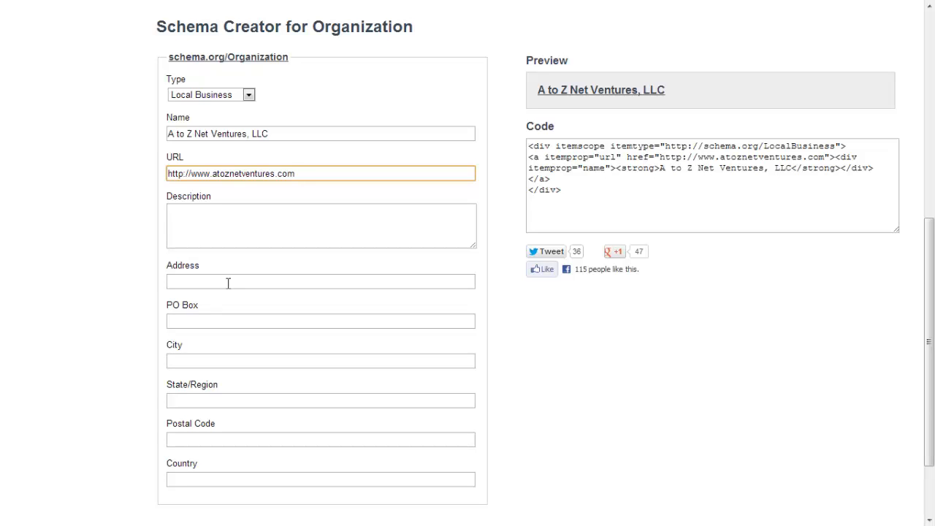
type("14655 Northwest Frwy, Suite 133")
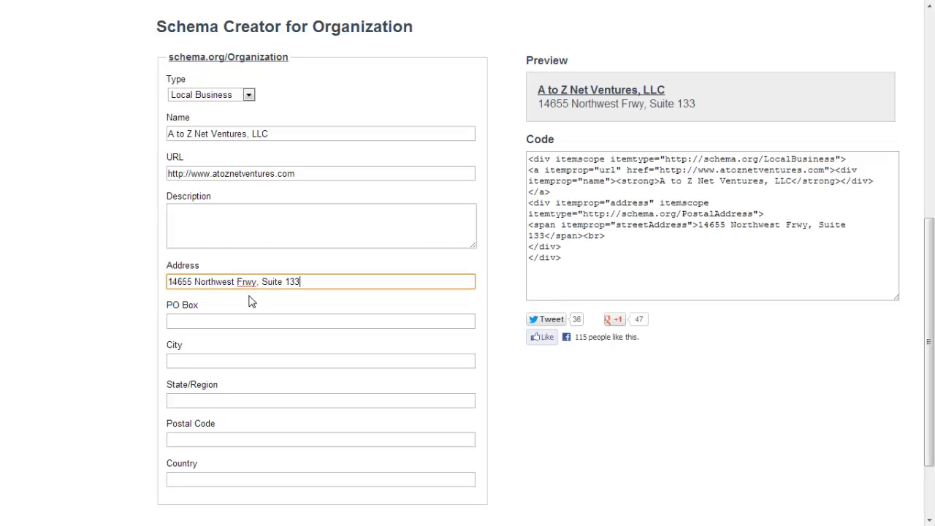
mouse_move(197, 346)
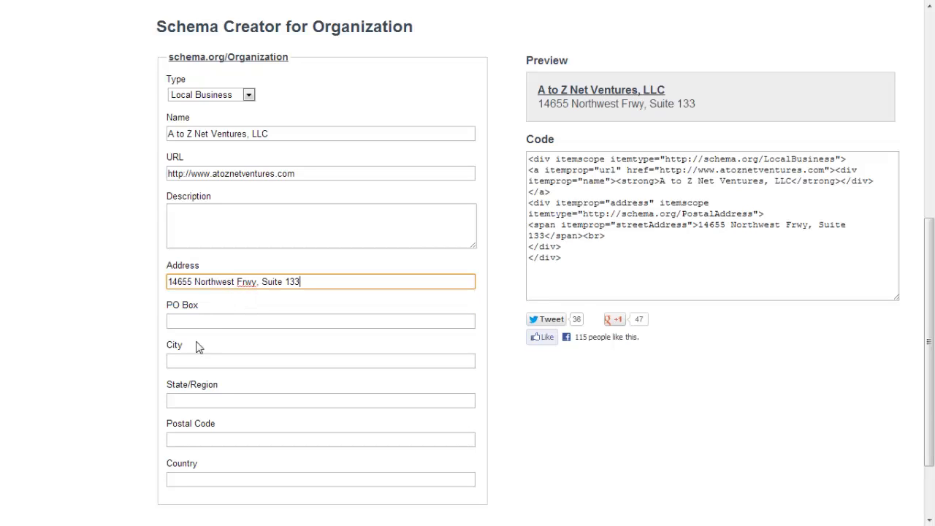
type("h")
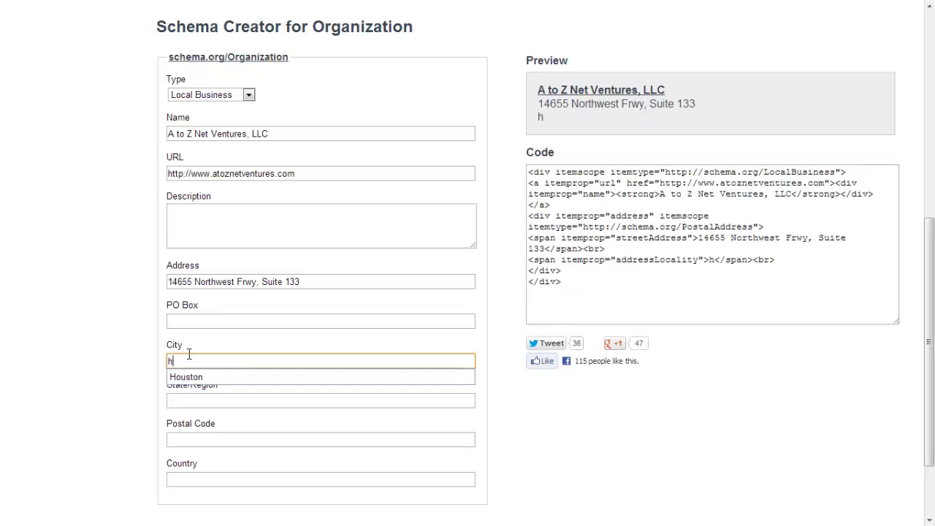
left_click(186, 377)
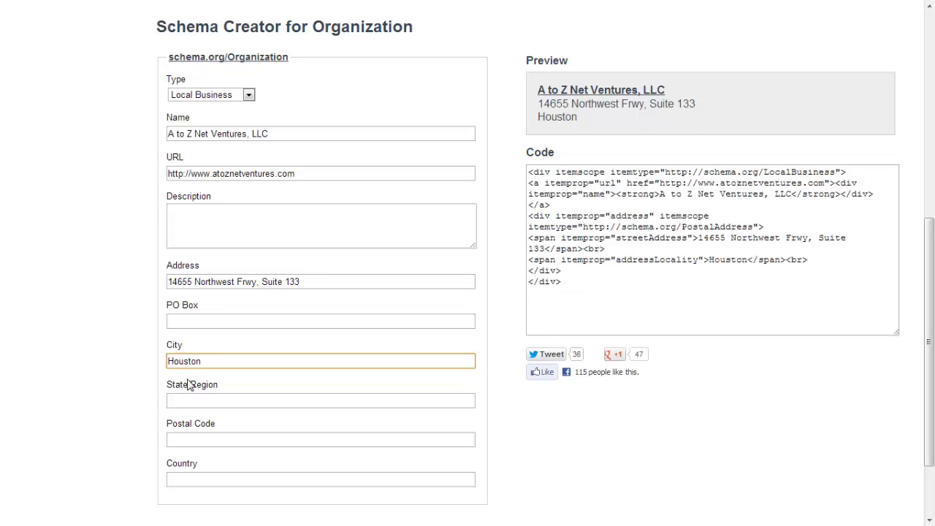
left_click(320, 400)
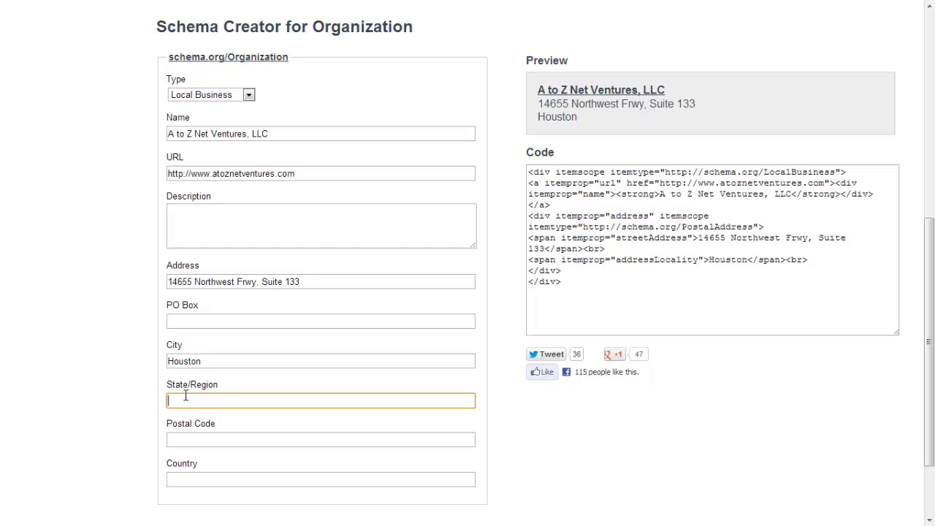
Enter the state Texas and the postal code 77040 from autocomplete suggestions
type("Texas")
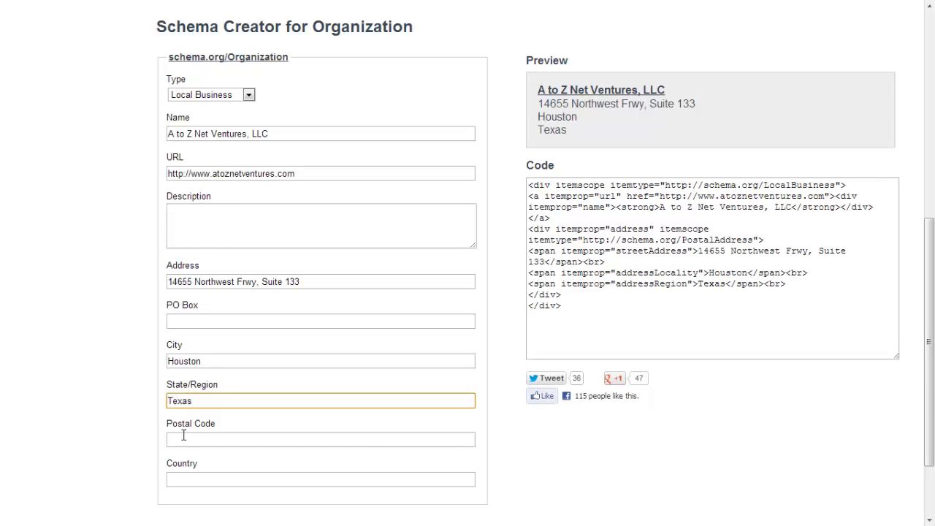
left_click(320, 438)
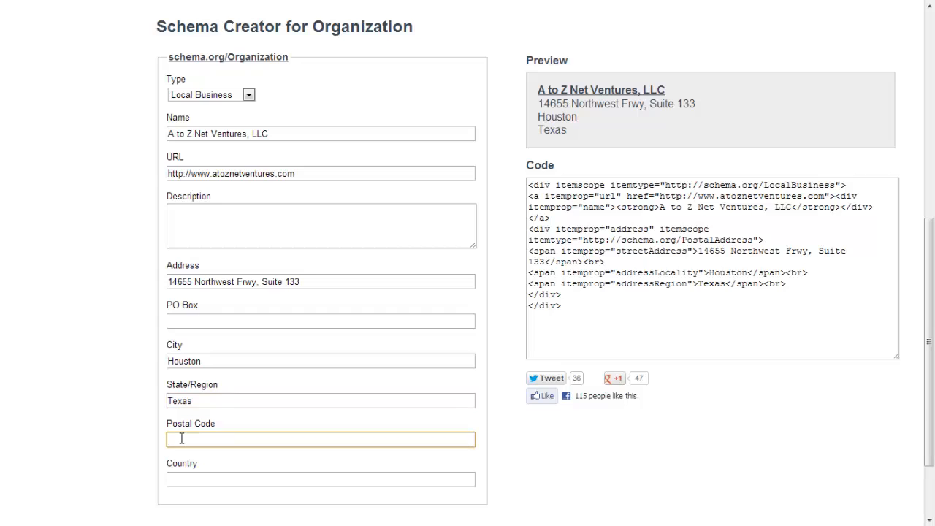
type("77")
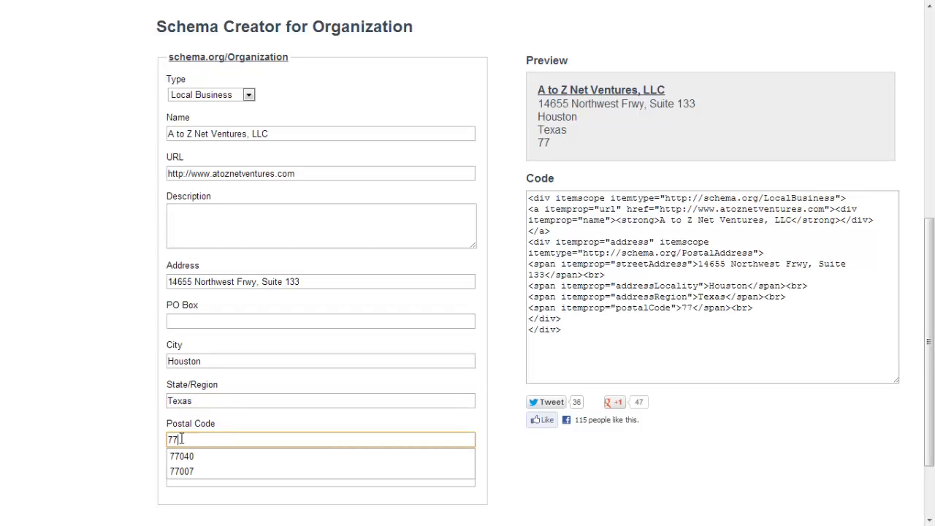
left_click(182, 456)
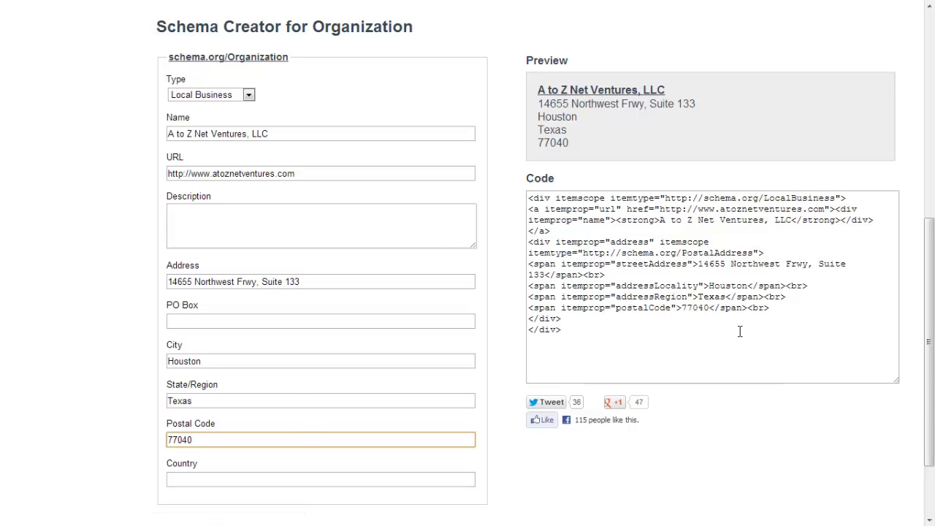
mouse_move(601, 90)
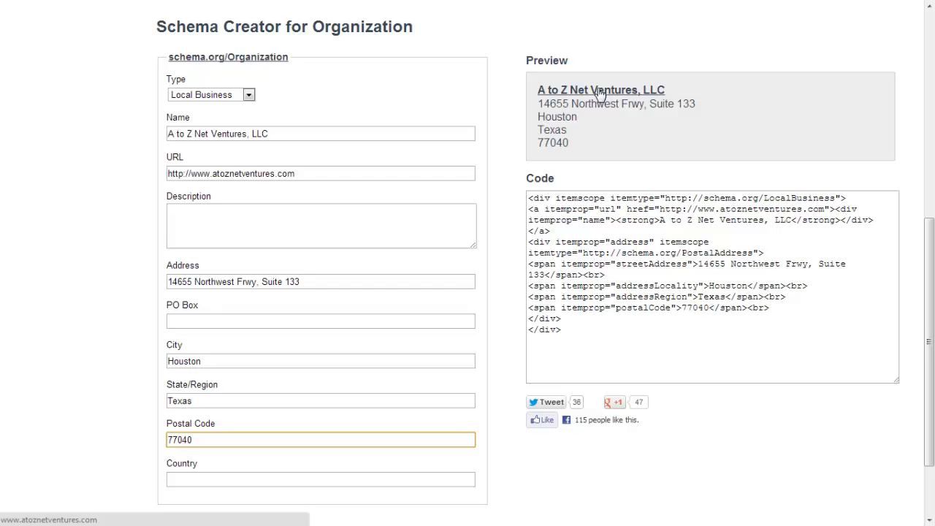